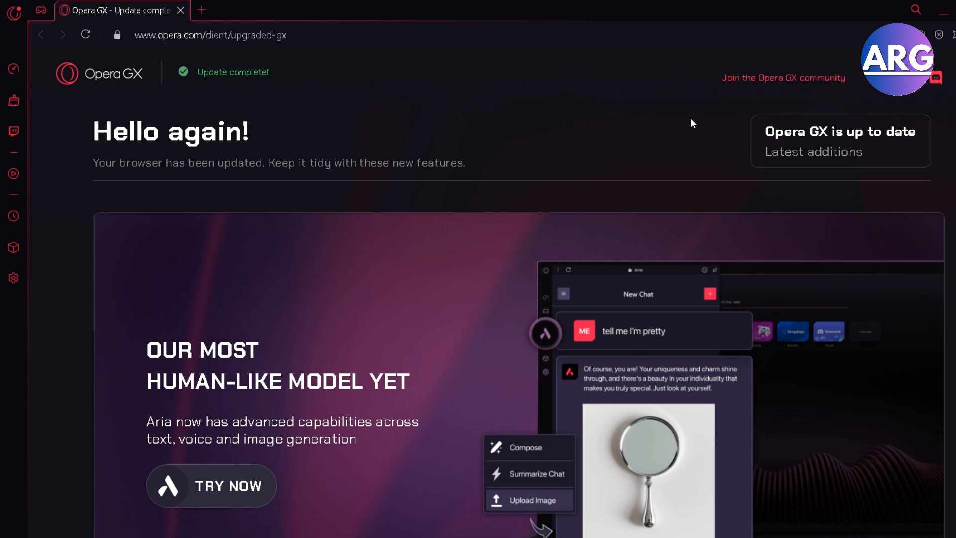
pyautogui.moveTo(23, 67)
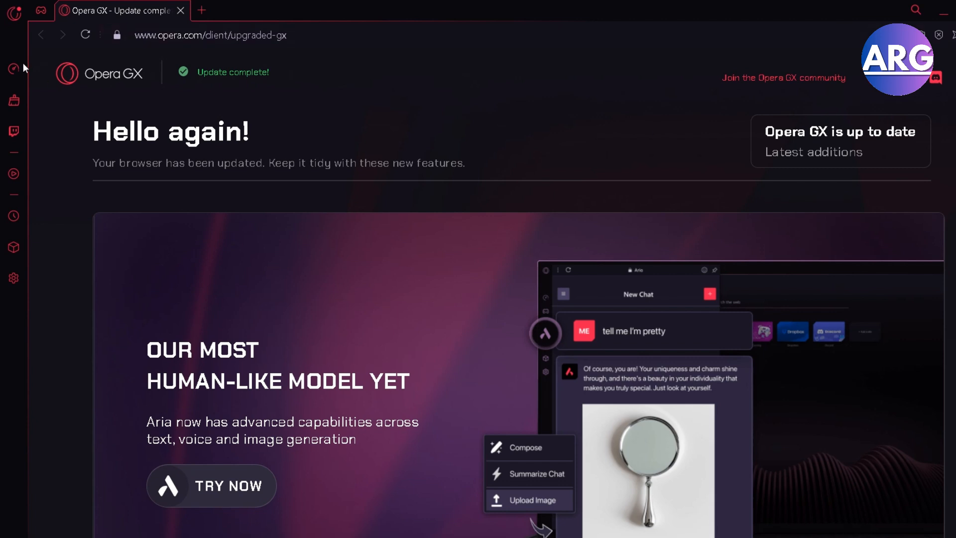
pyautogui.moveTo(13, 69)
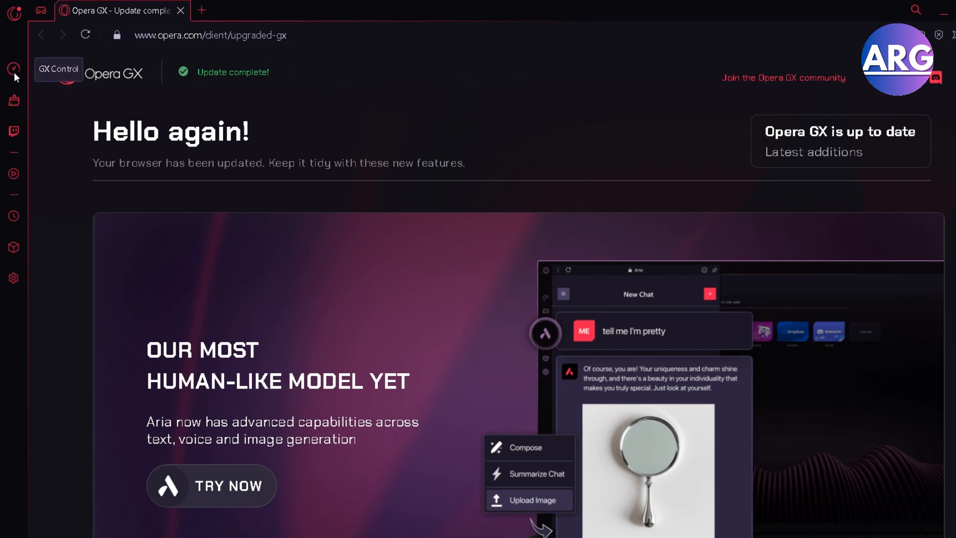
# Step: Show the GX Control sidebar panel and scroll through its Network, RAM and CPU Limiter sections
pyautogui.click(13, 66)
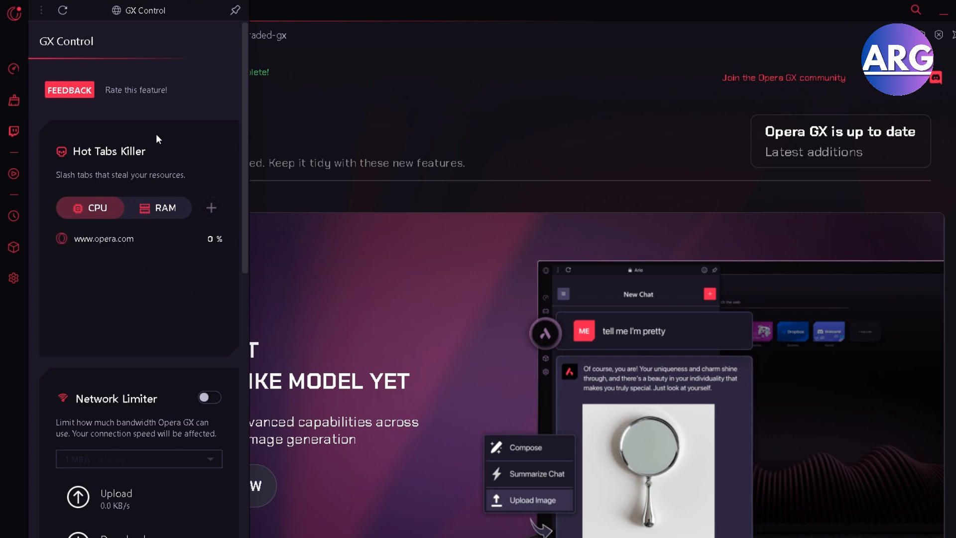
pyautogui.scroll(-3)
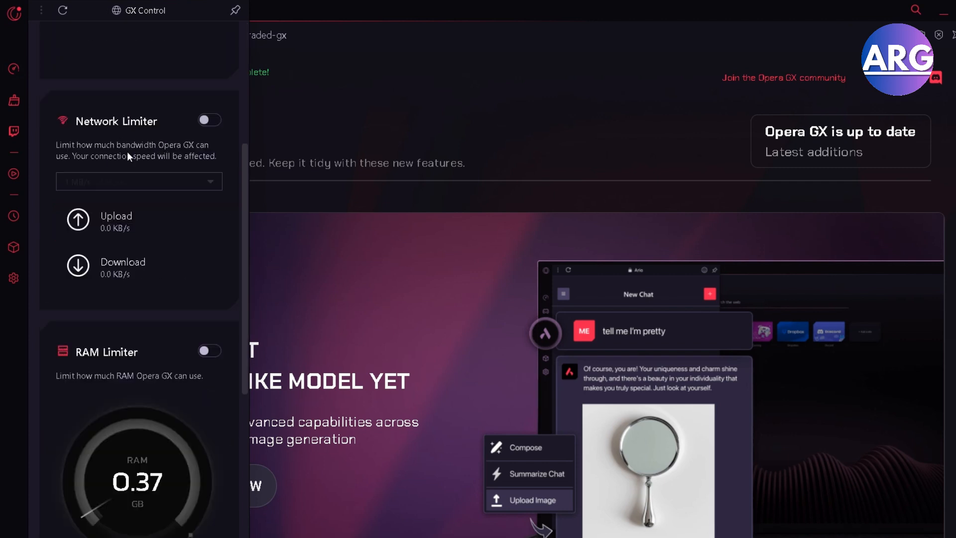
pyautogui.scroll(-3)
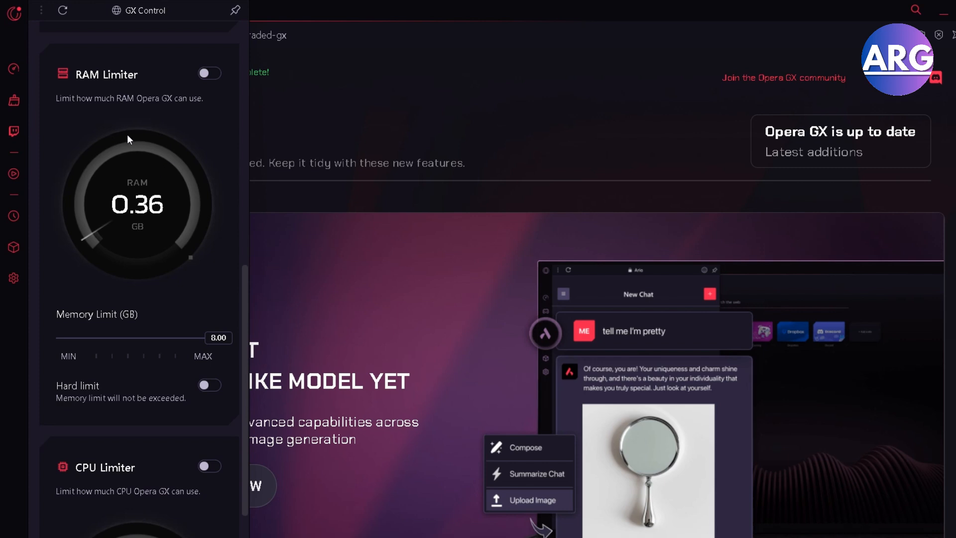
pyautogui.scroll(3)
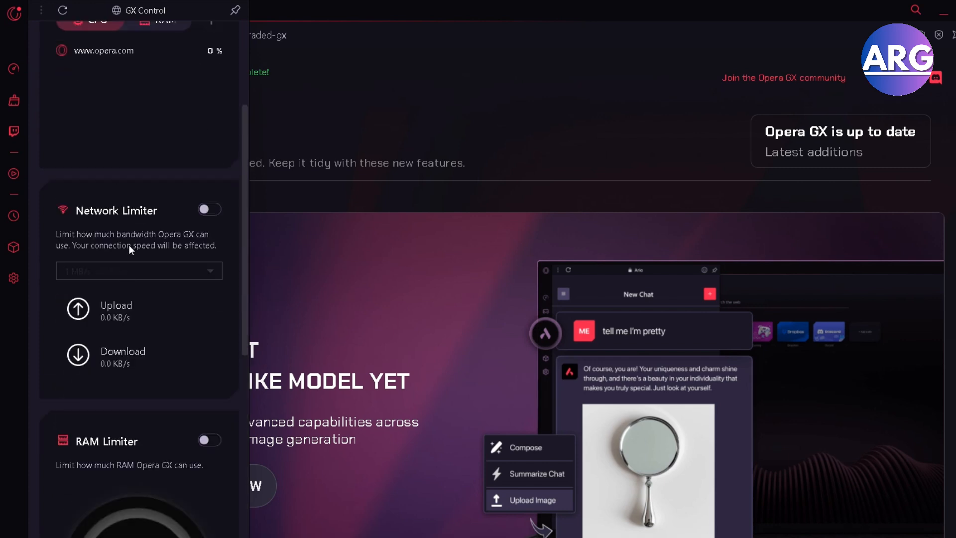
pyautogui.scroll(-3)
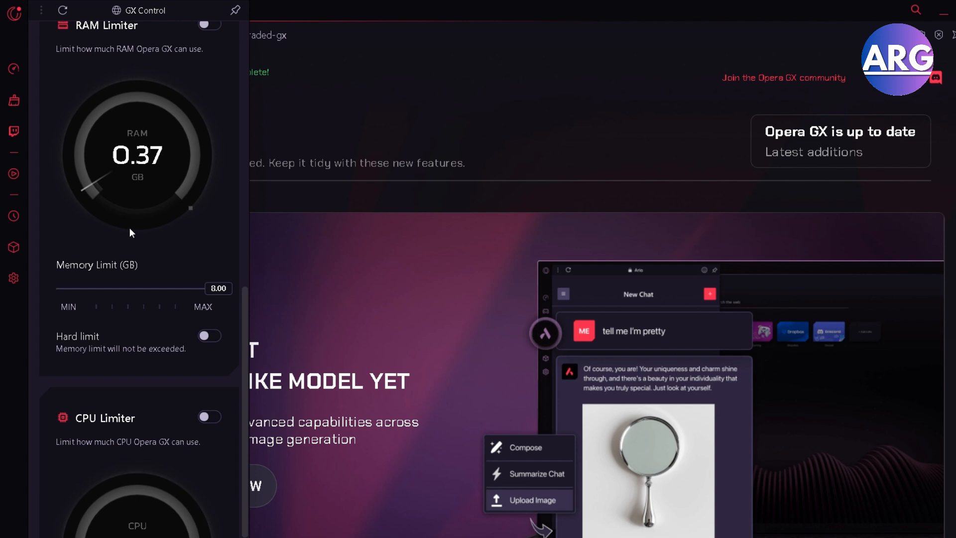
pyautogui.moveTo(102, 352)
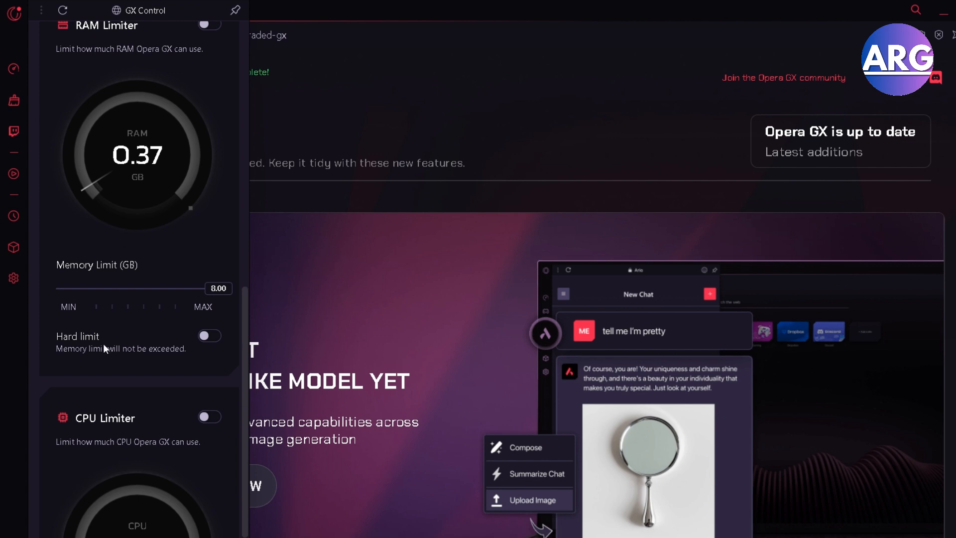
pyautogui.scroll(3)
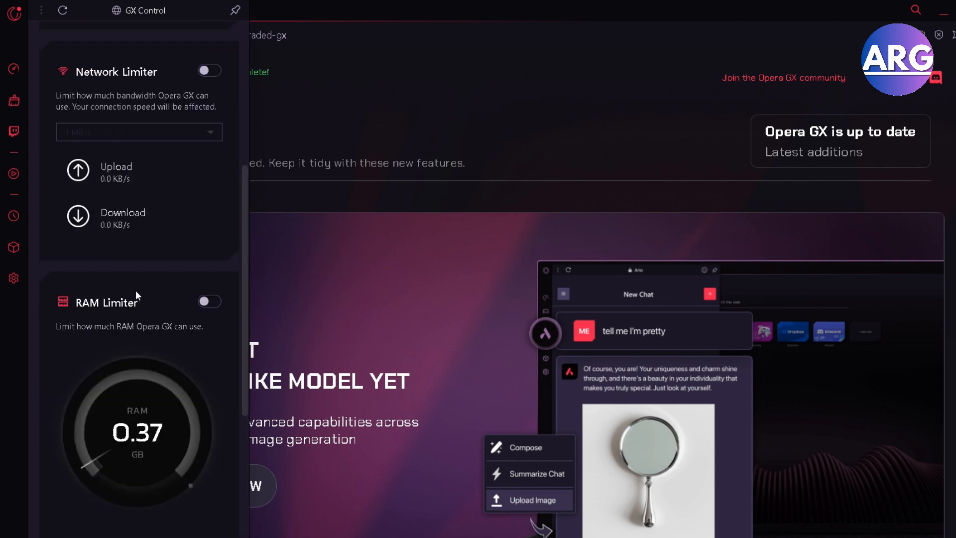
pyautogui.moveTo(146, 279)
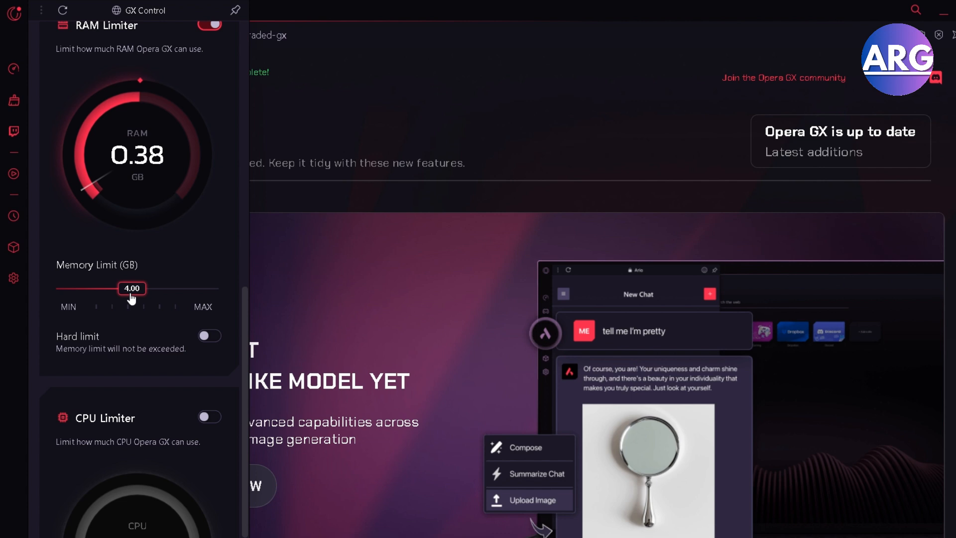
# Step: Scroll the GX Control panel down past the RAM Limiter, now on at 4 GB
pyautogui.scroll(-3)
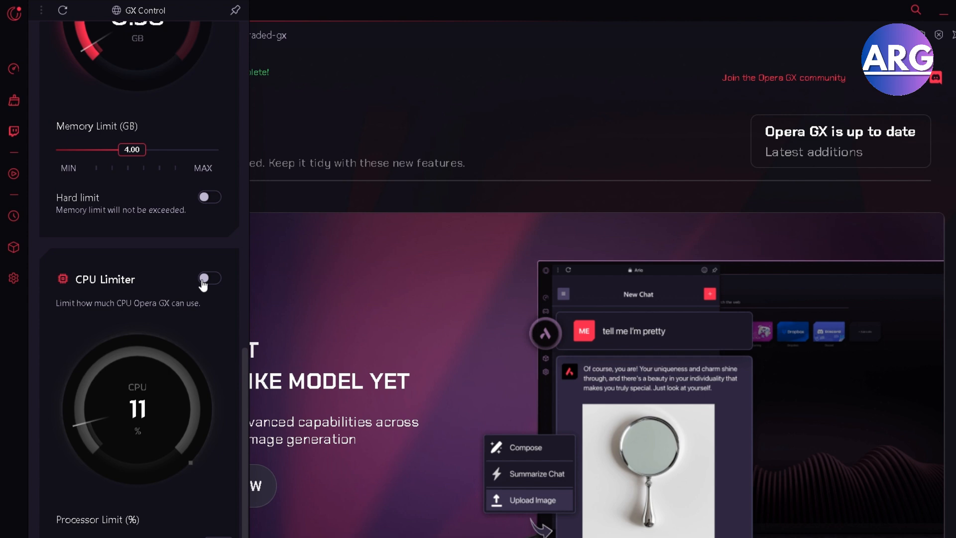
# Step: Switch on the CPU Limiter toggle below the RAM Limiter
pyautogui.click(208, 279)
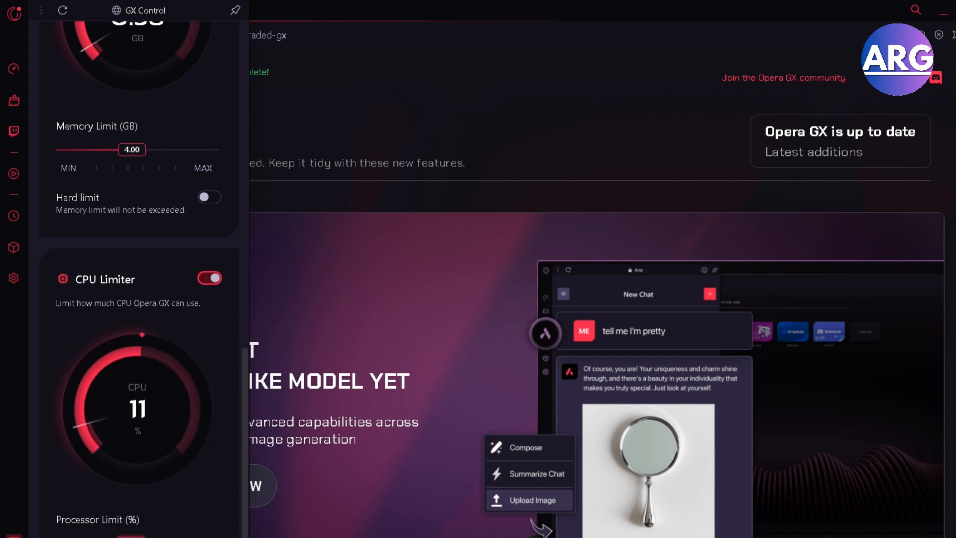